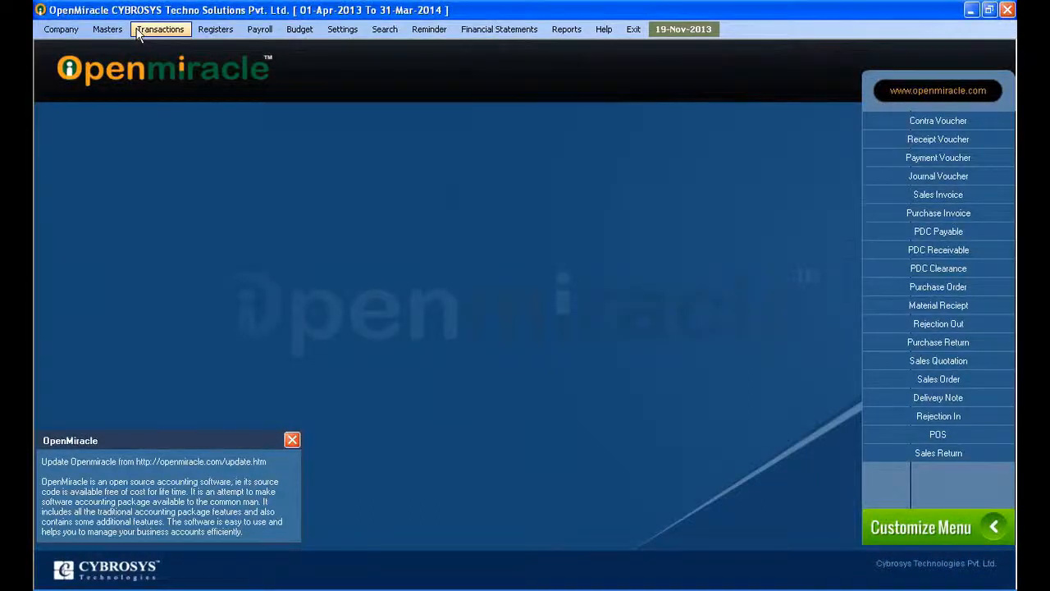
# Start new Sales Quotation No. 2 for the Cash party with Raju as sales man
pyautogui.click(160, 29)
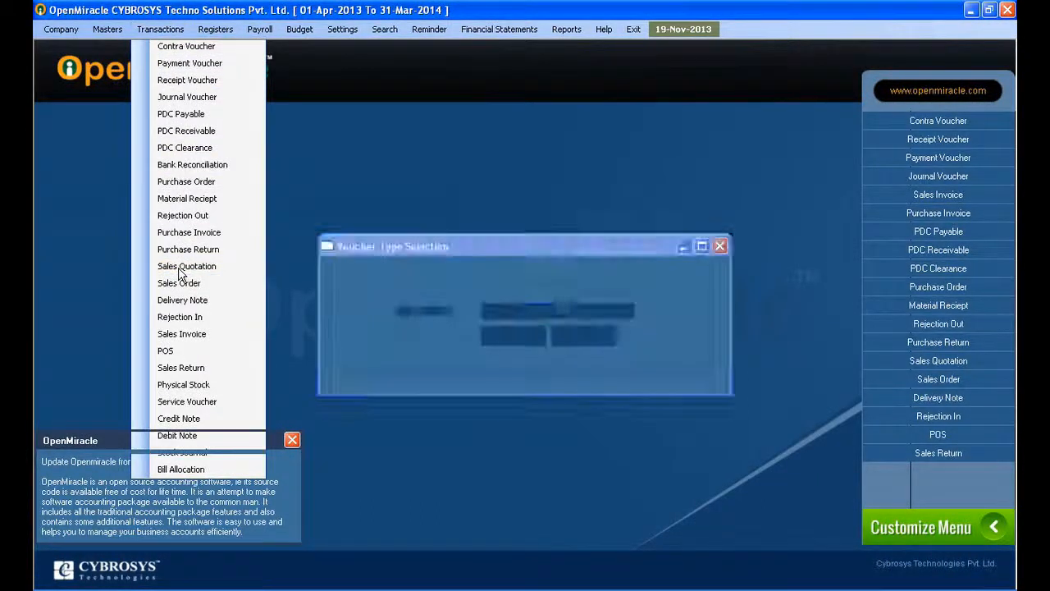
pyautogui.click(186, 266)
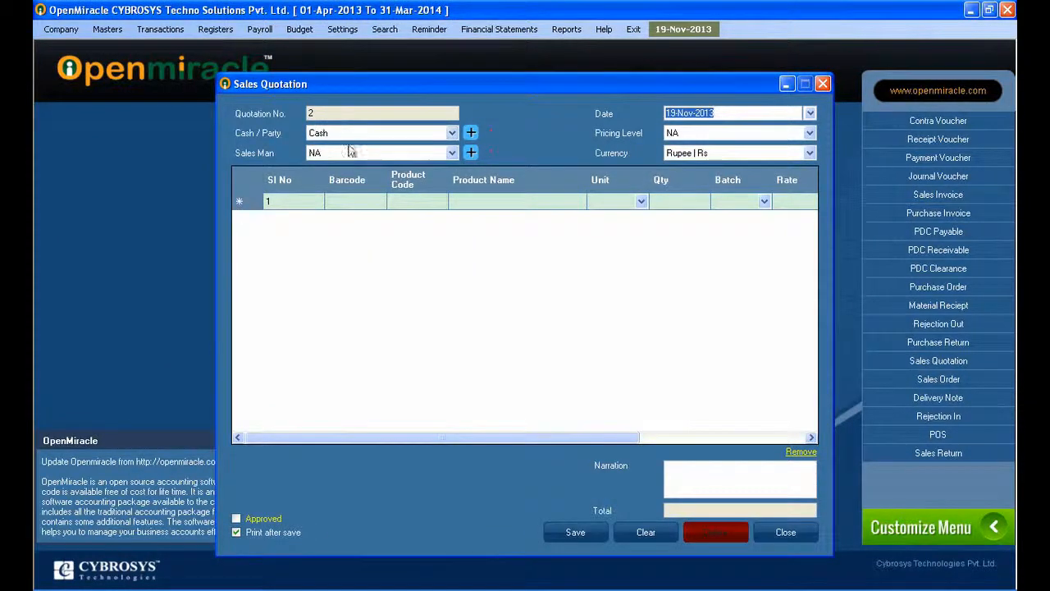
pyautogui.click(452, 152)
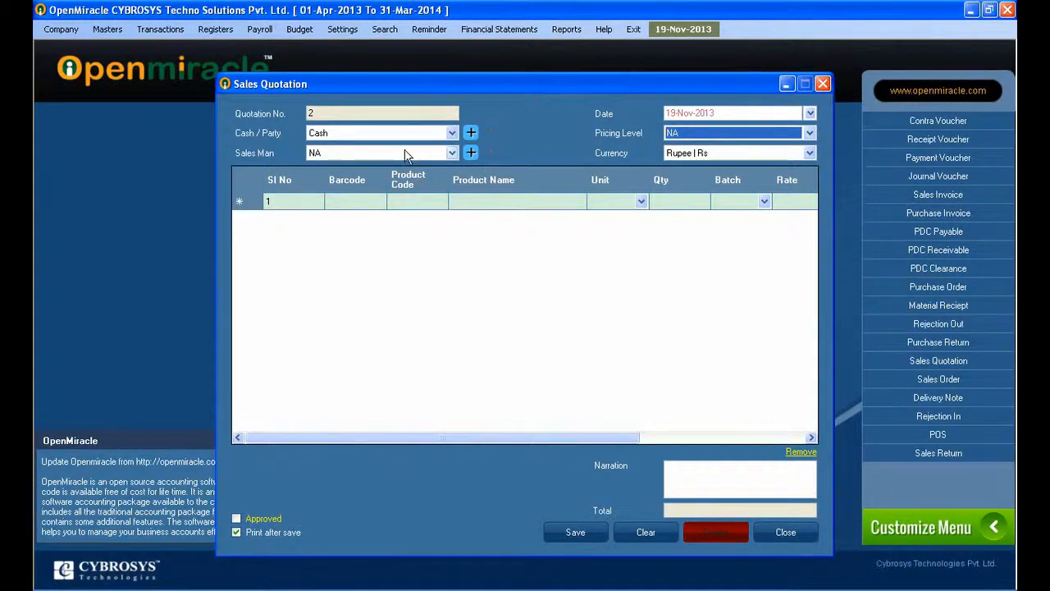
pyautogui.click(382, 152)
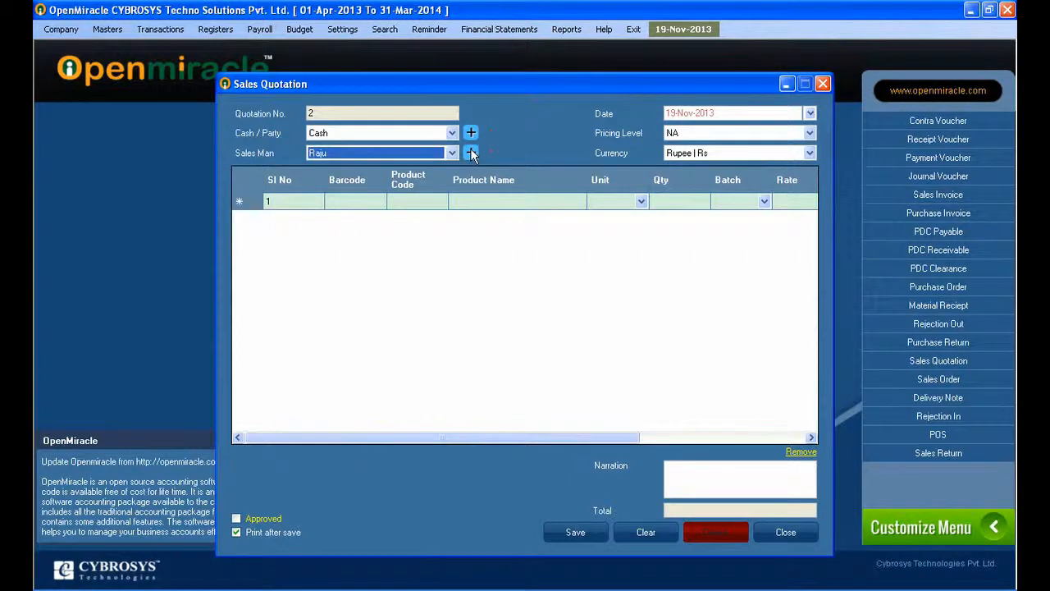
pyautogui.moveTo(694, 160)
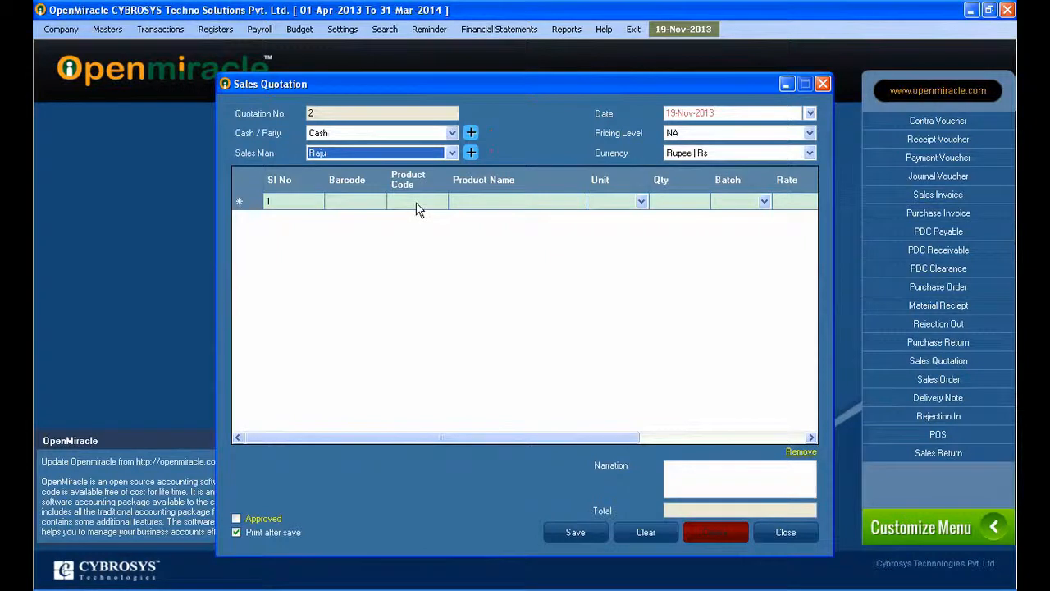
# Enter product code 1 with quantity 100, leave it unapproved, and save the quotation
pyautogui.write('1')
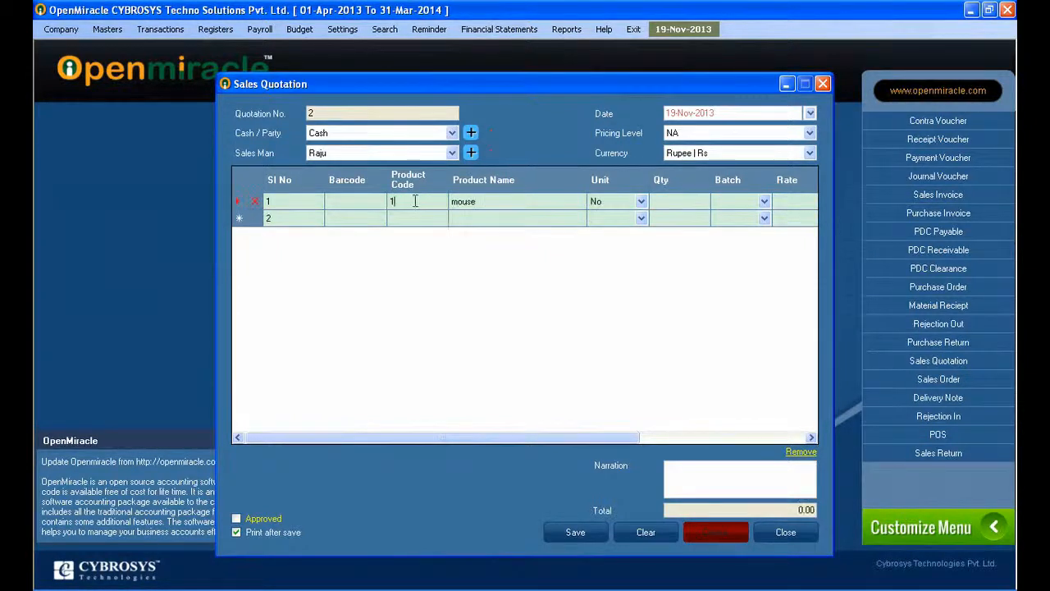
pyautogui.write('100')
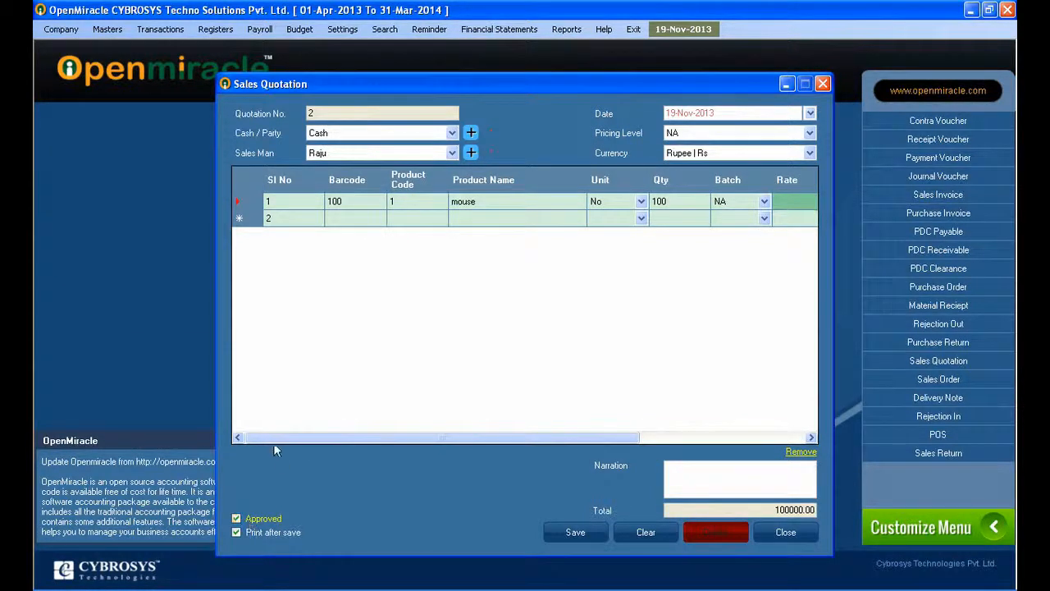
pyautogui.click(236, 518)
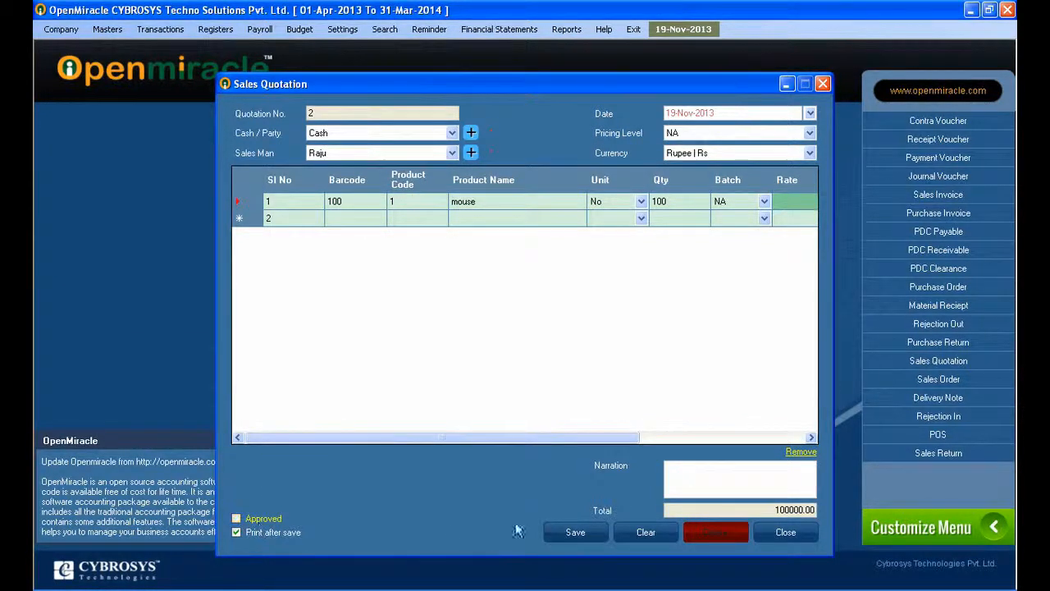
pyautogui.click(575, 531)
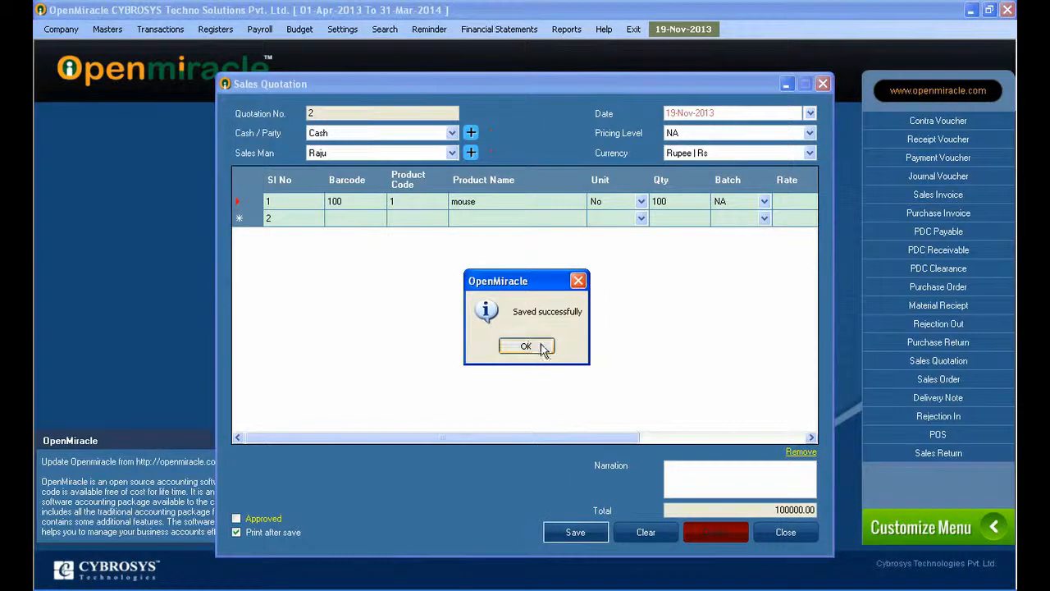
pyautogui.click(526, 345)
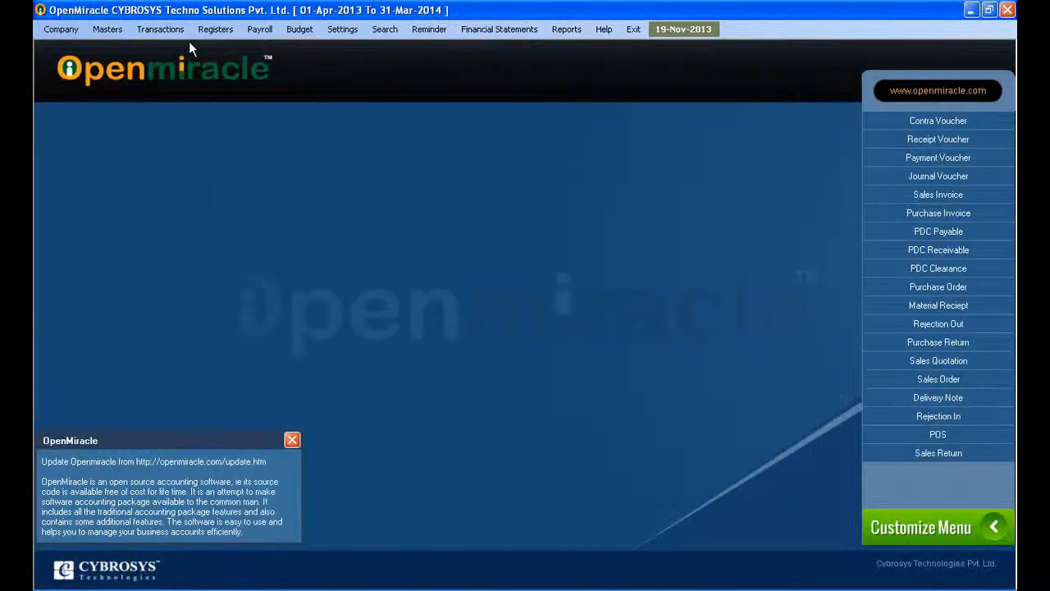
# Look up quotation 2 in the Sales Quotation Register, change quantity to 120, approve and update it
pyautogui.click(215, 28)
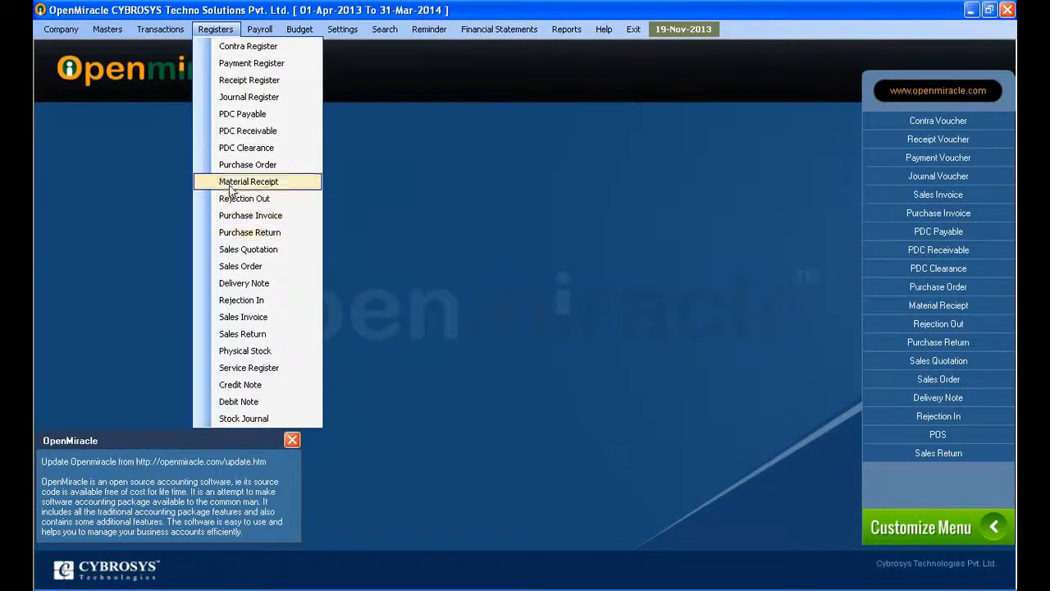
pyautogui.click(248, 248)
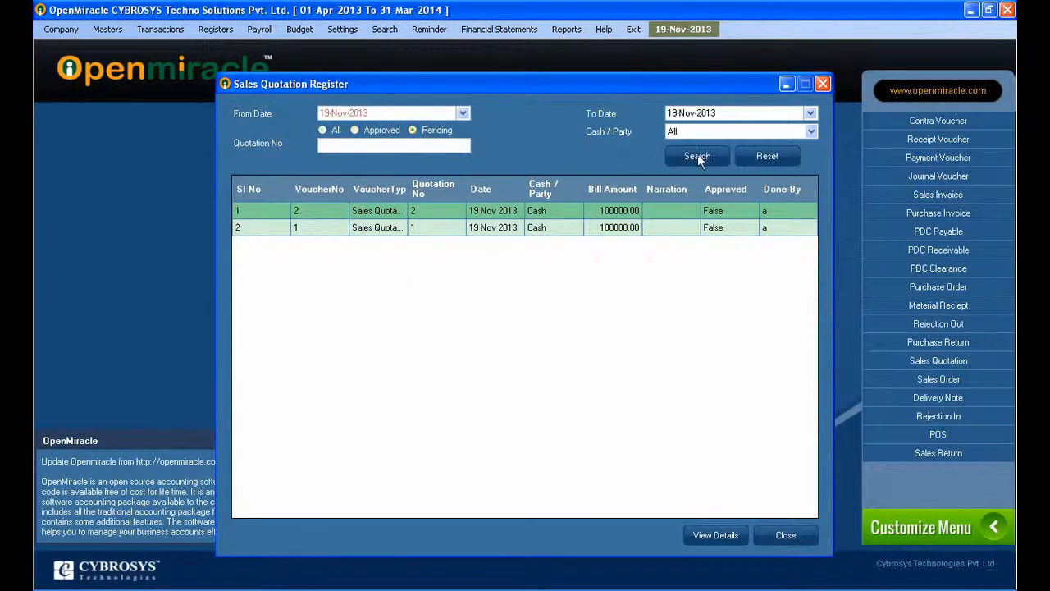
pyautogui.moveTo(525, 227)
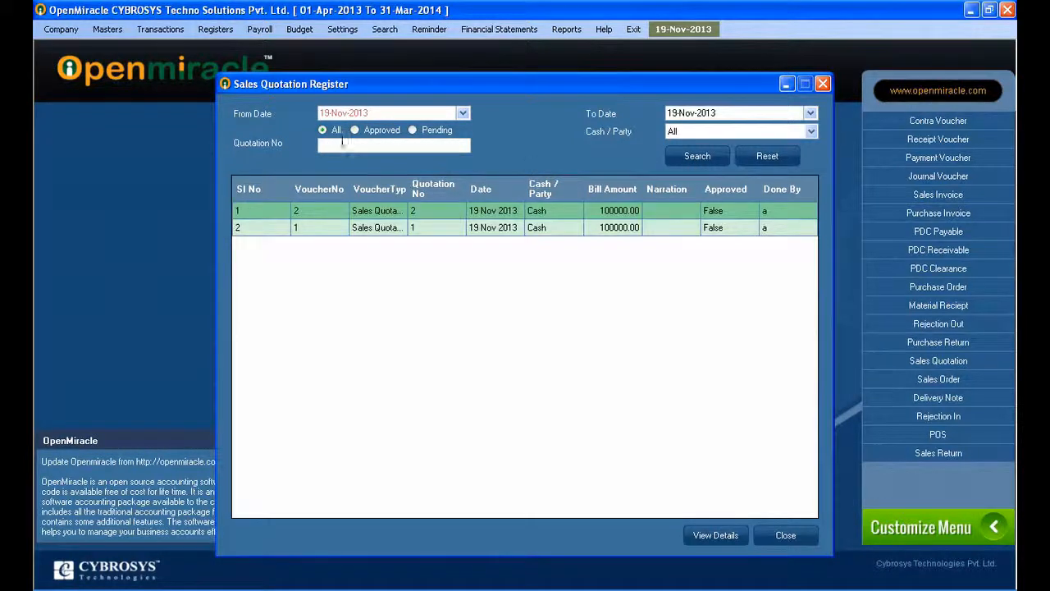
pyautogui.write('2')
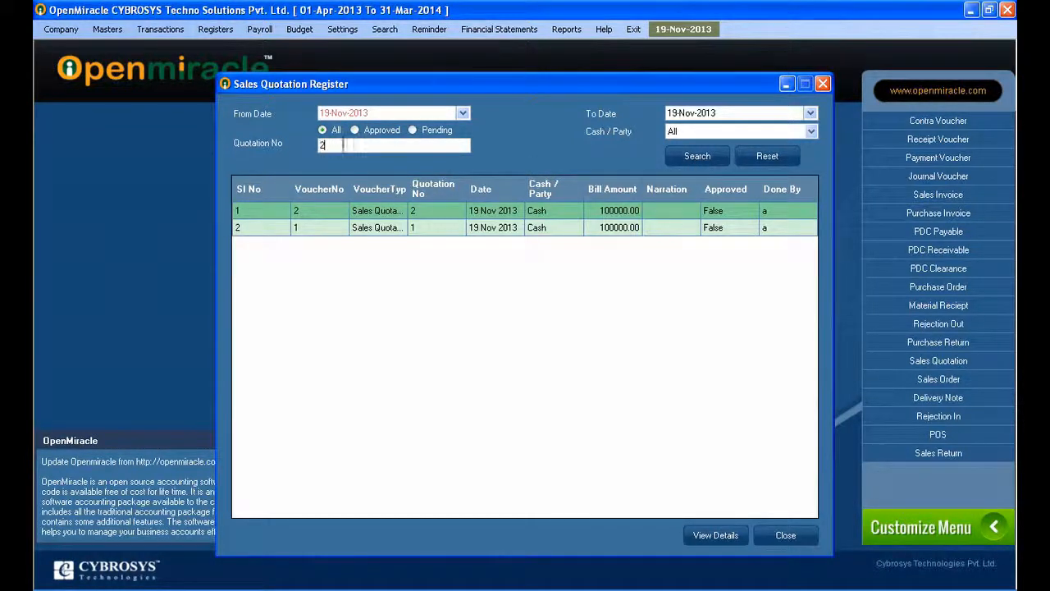
pyautogui.click(696, 156)
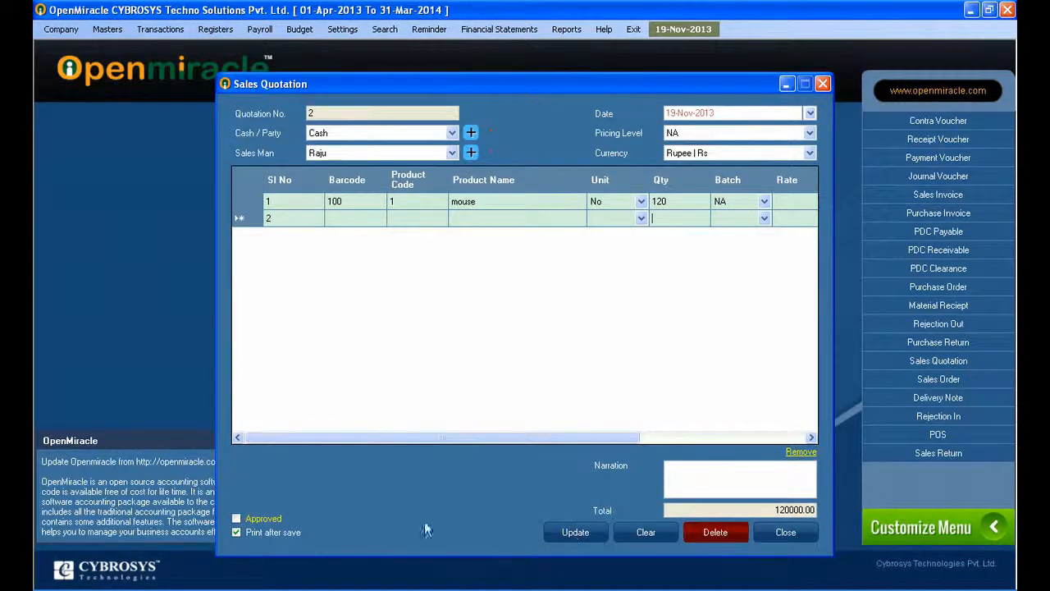
pyautogui.click(575, 531)
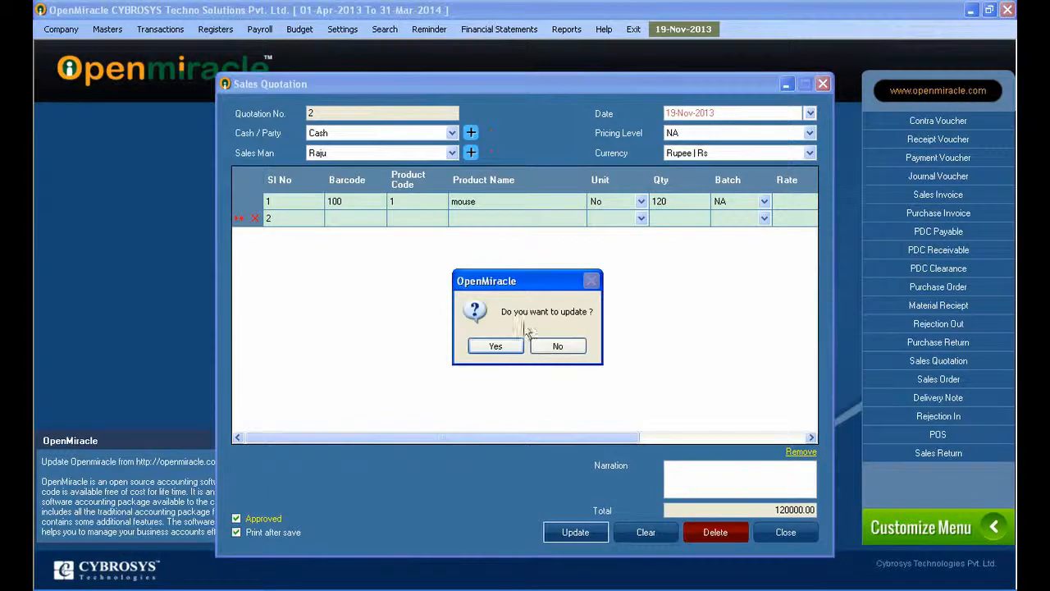
pyautogui.click(495, 346)
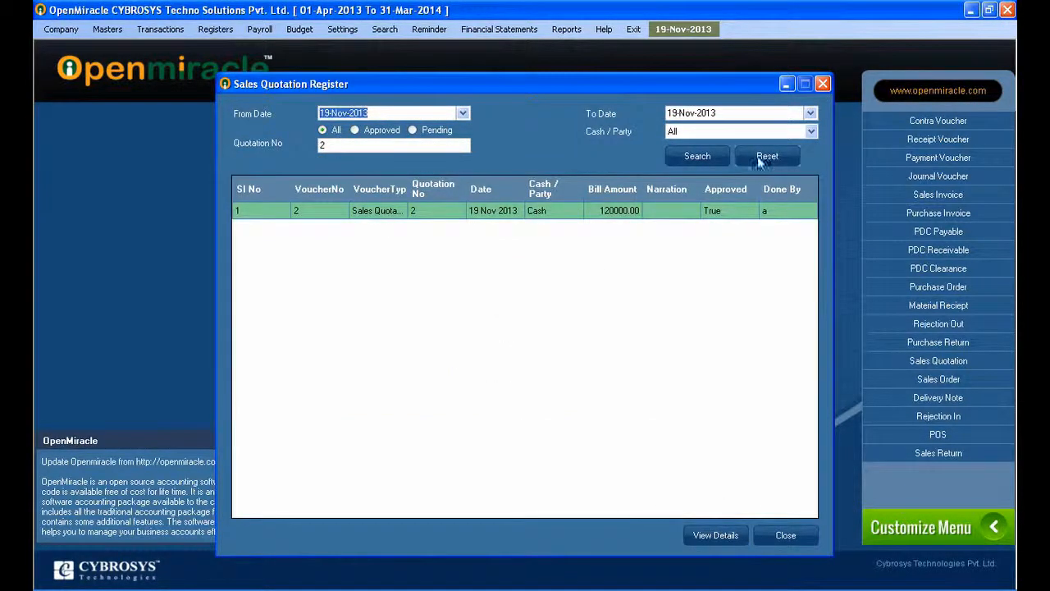
# Delete quotation 1 from the Sales Quotation Register and confirm
pyautogui.click(767, 156)
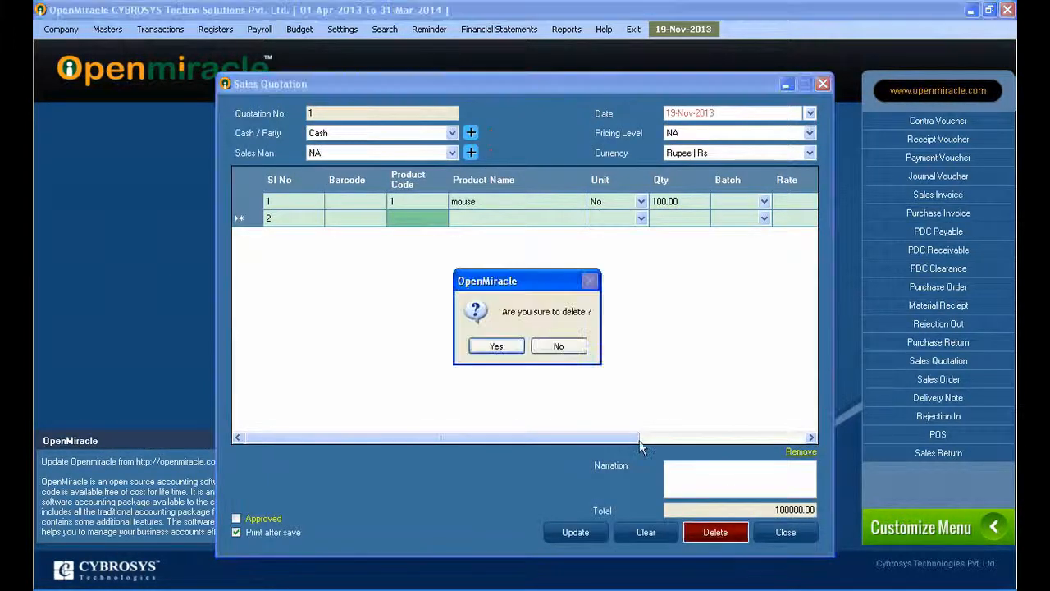
pyautogui.click(495, 345)
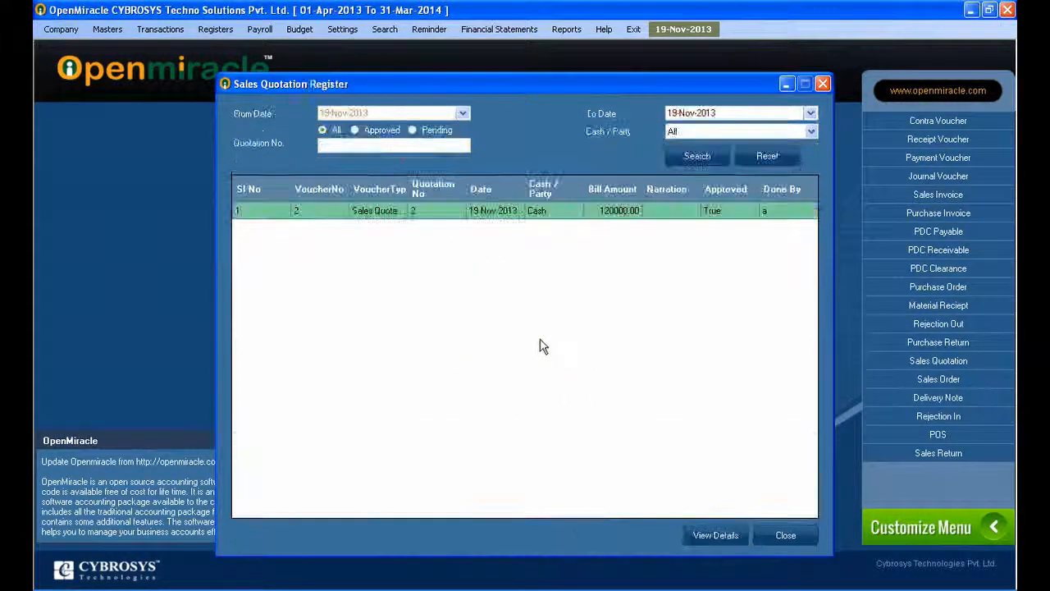